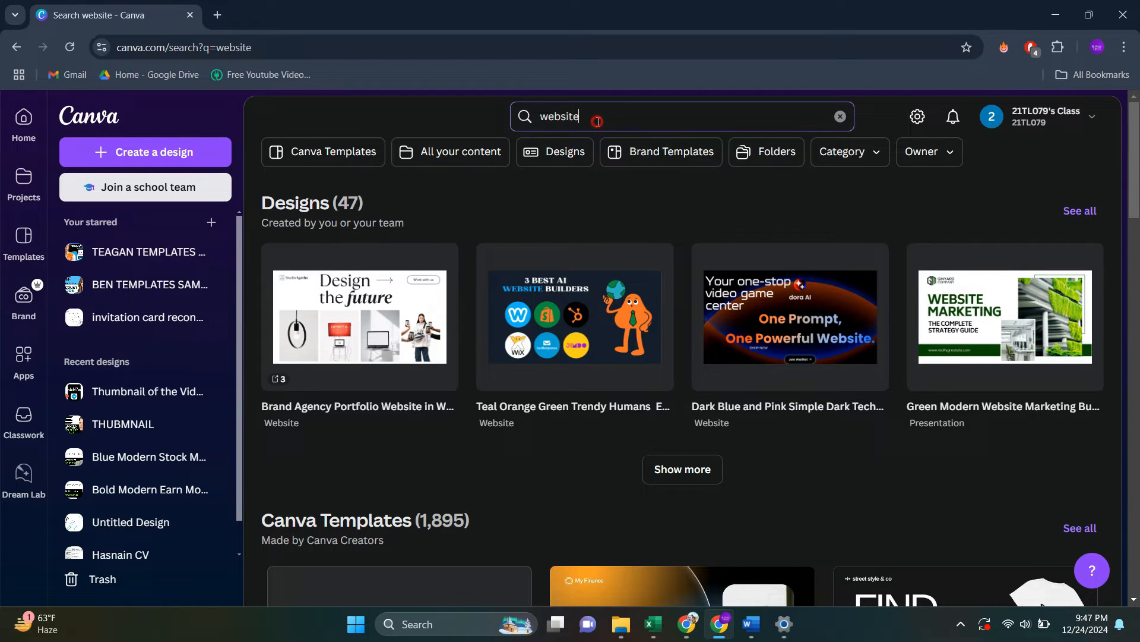
Open the Website (1366 × 768 px) templates gallery from the 'website' search suggestion.
left_click(677, 116)
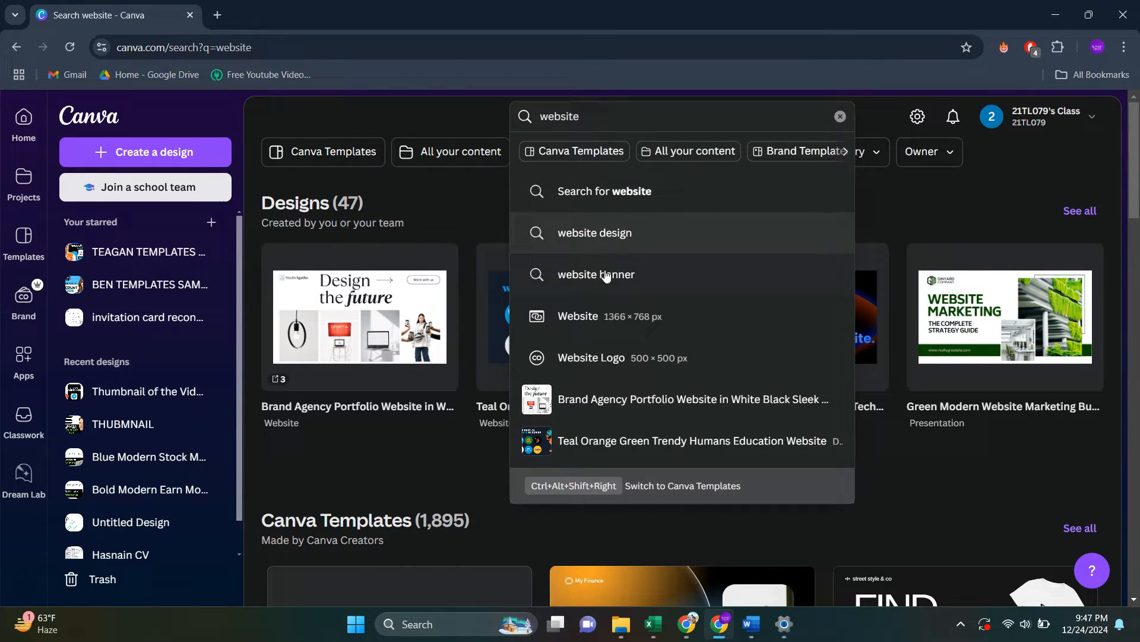
mouse_move(599, 321)
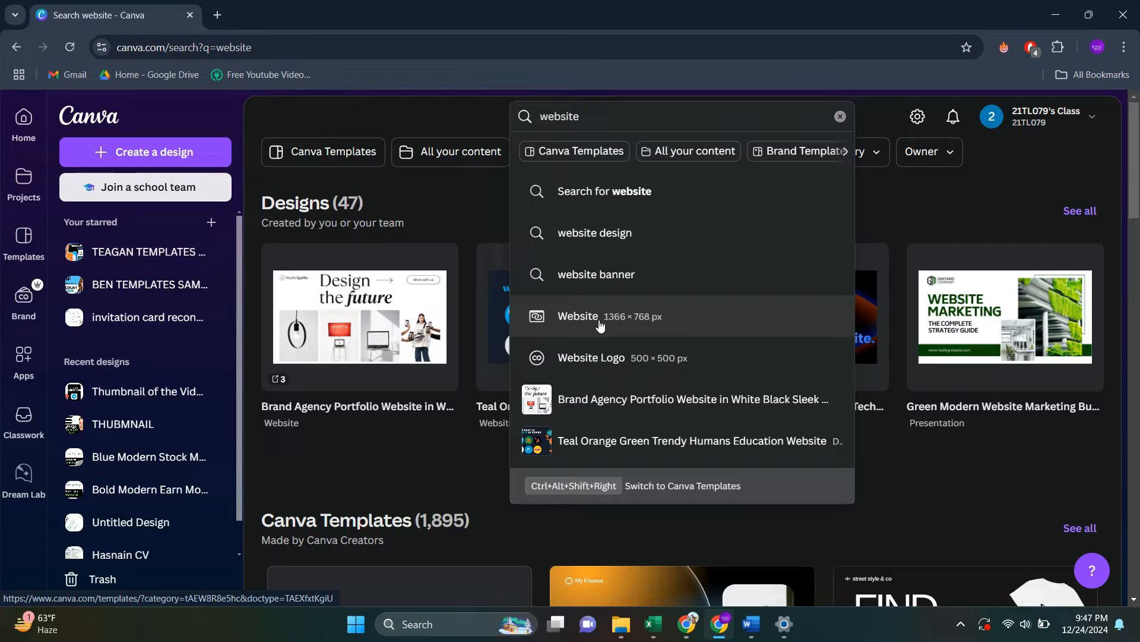
left_click(610, 315)
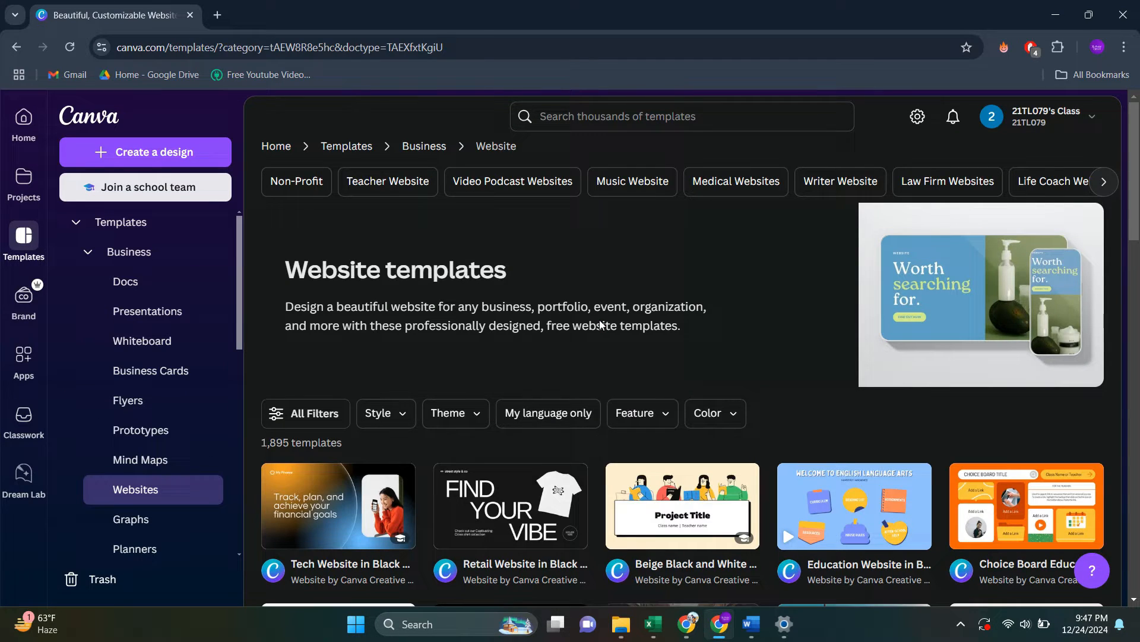
scroll("down", 3)
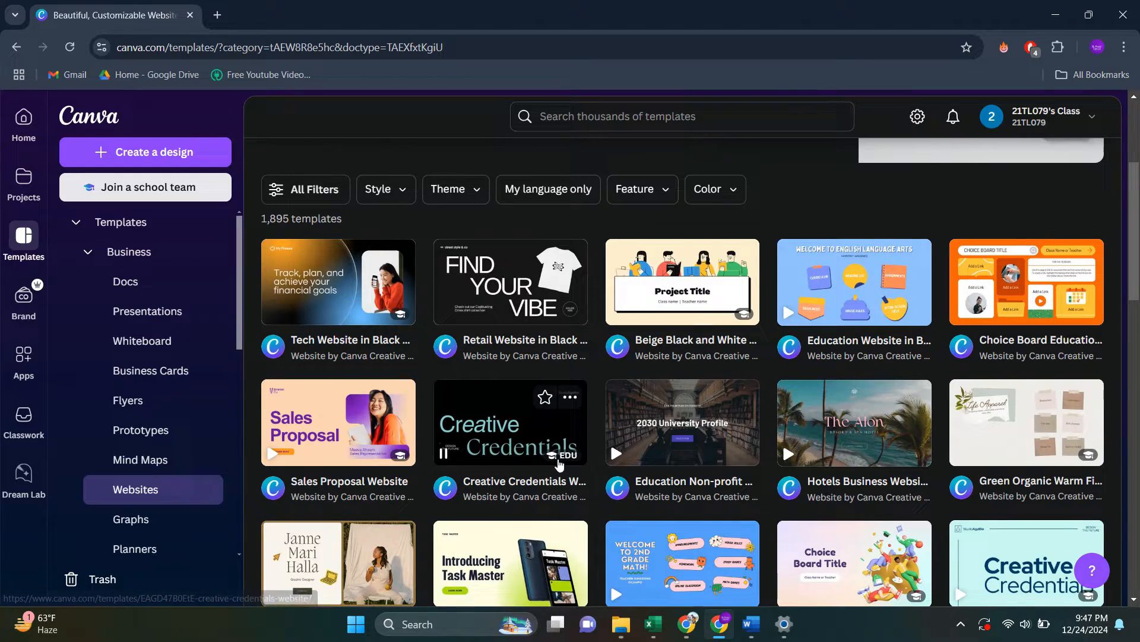
scroll("down", 3)
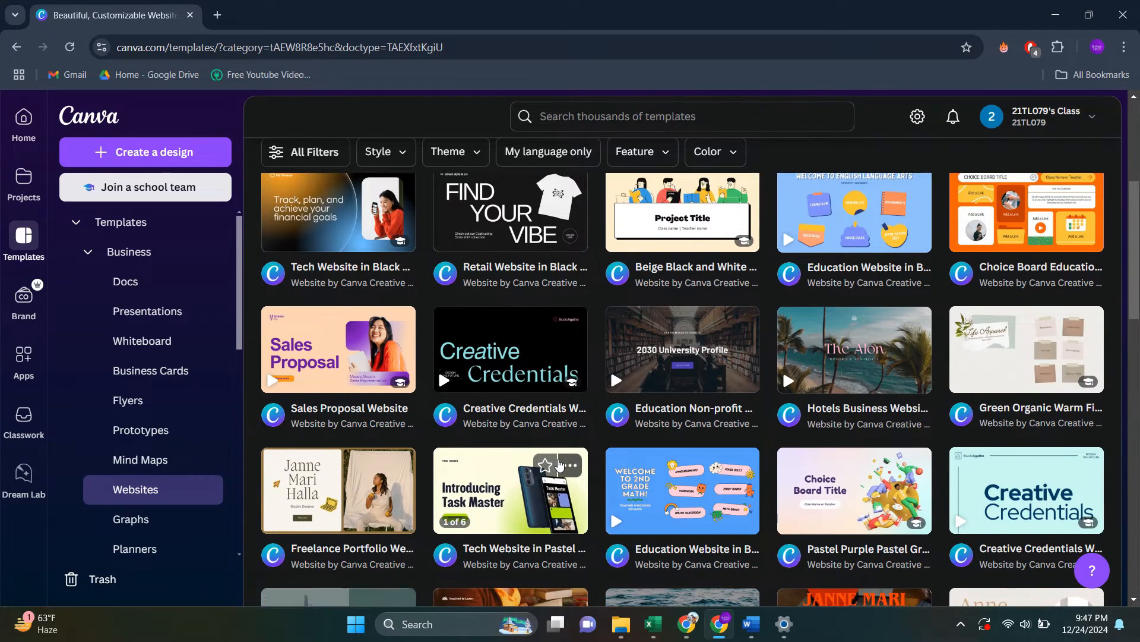
scroll("down", 3)
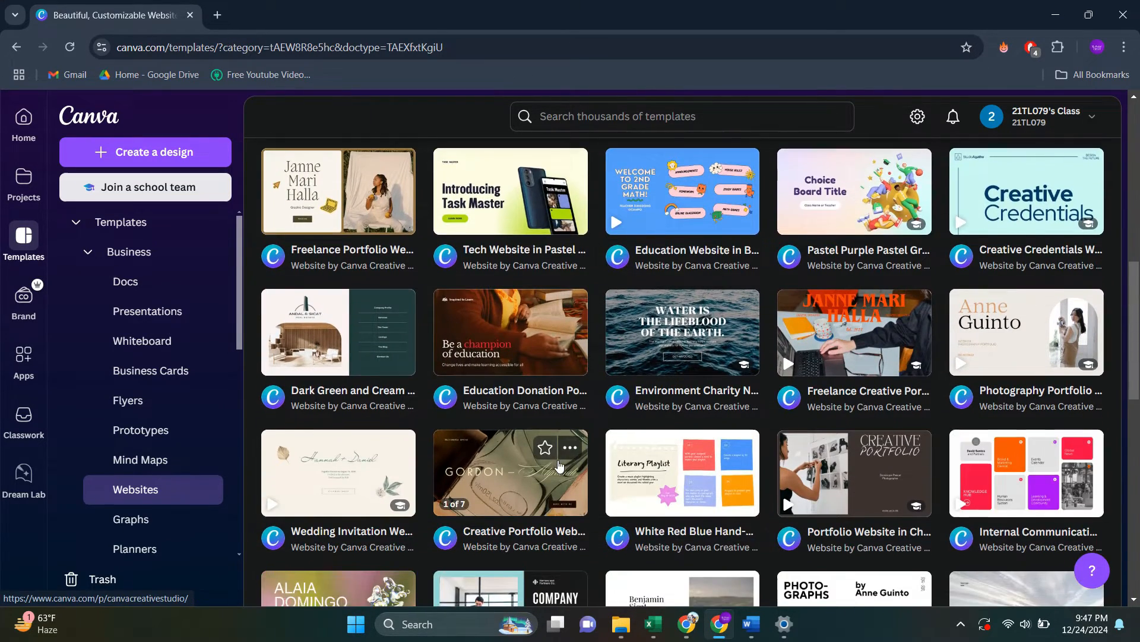
scroll("up", 3)
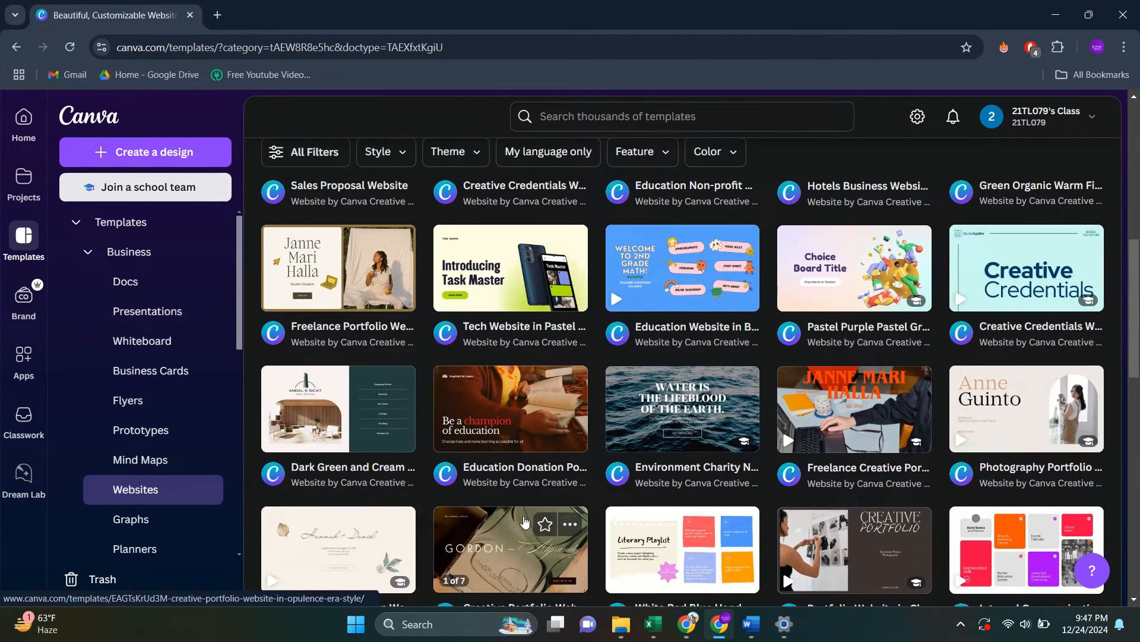
scroll("up", 3)
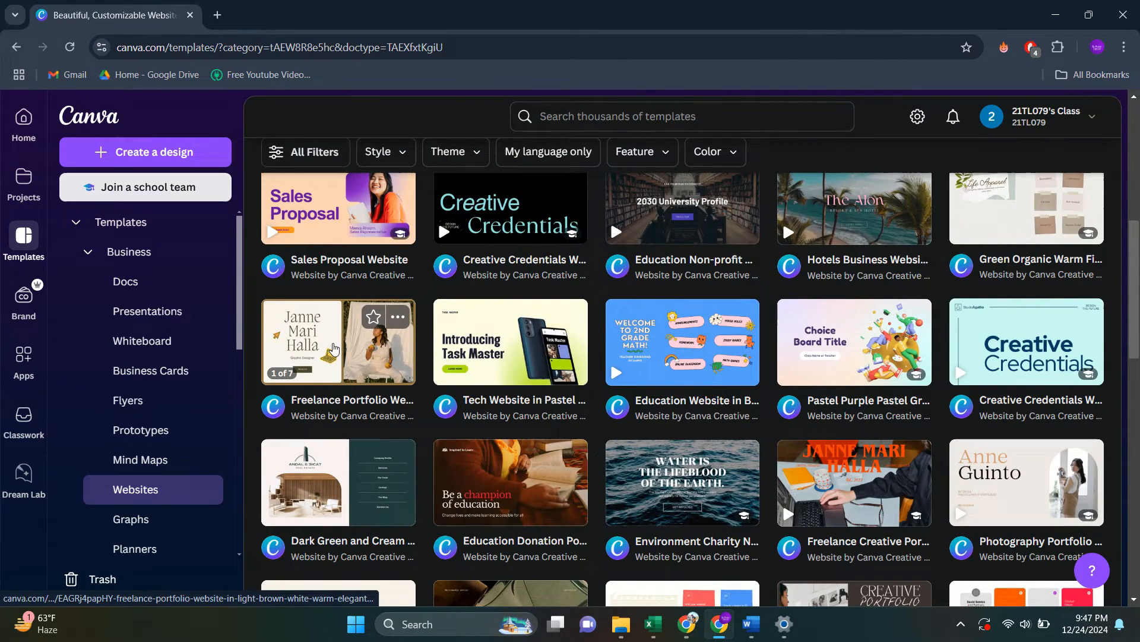
Customize the Freelance Portfolio Website template in Light Brown White Warm Elegant Style.
left_click(338, 341)
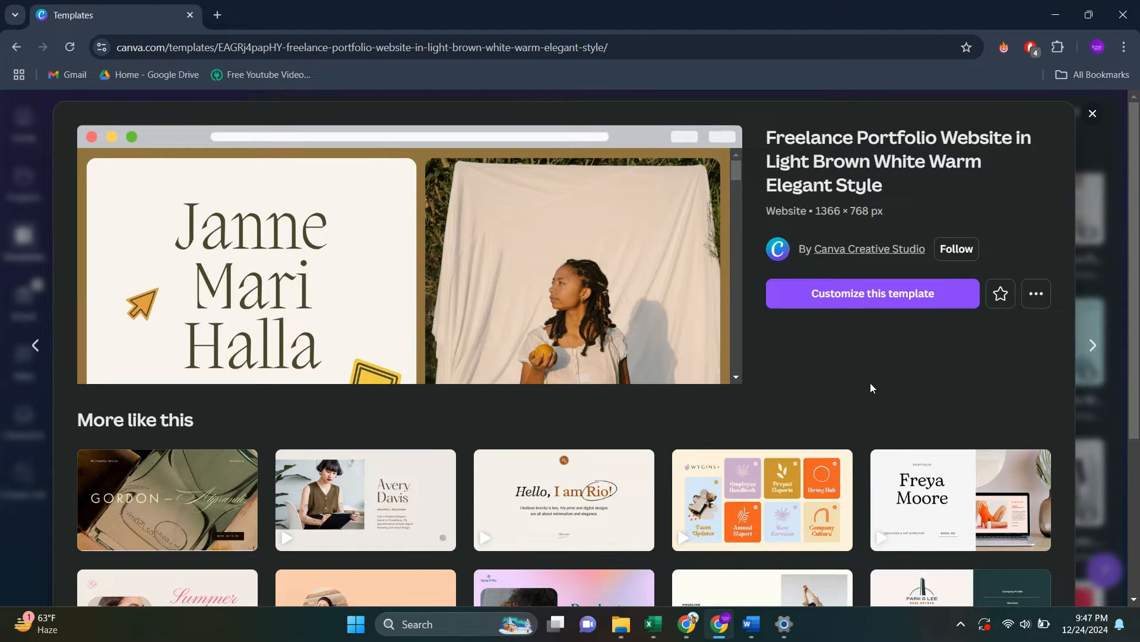
left_click(870, 293)
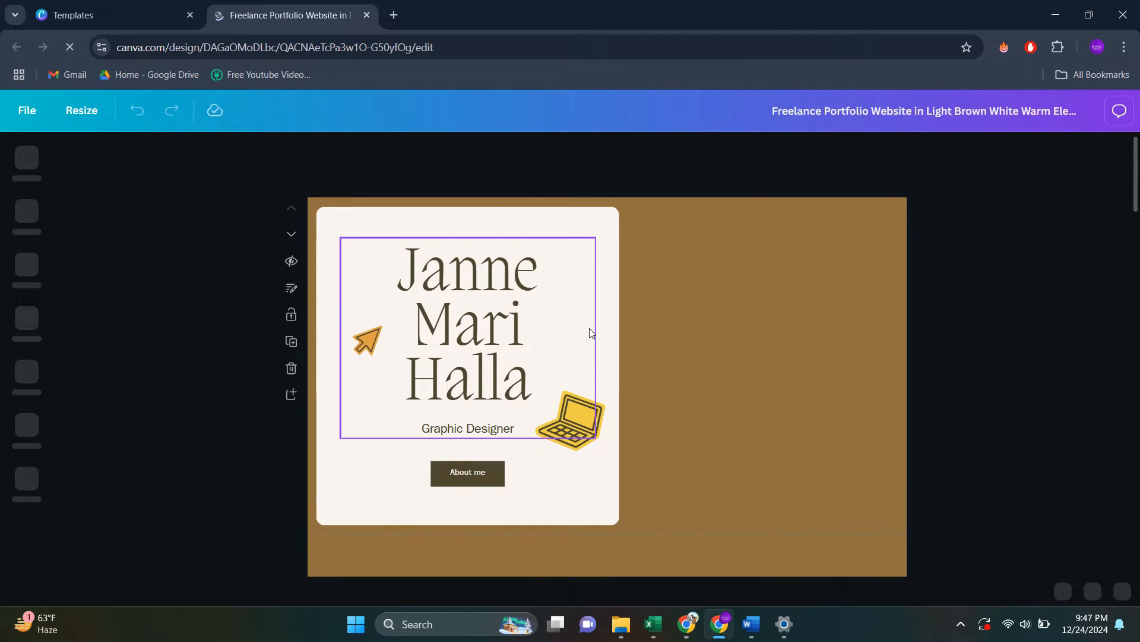
Scroll through the seven template pages back to page one and show the Elements library.
scroll("down", 3)
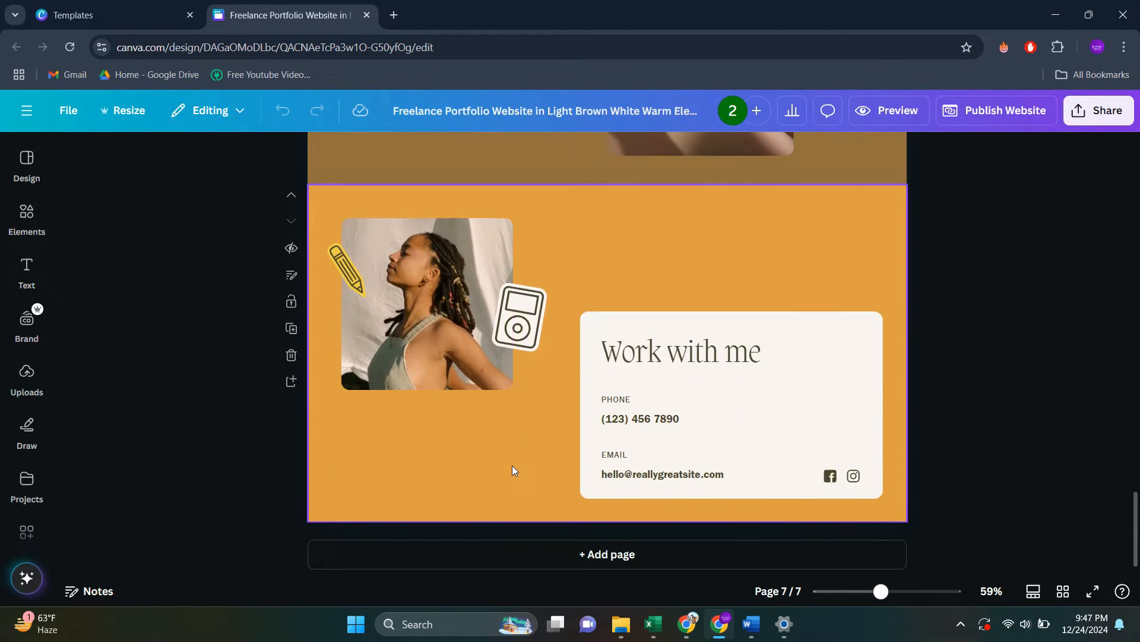
scroll("up", 3)
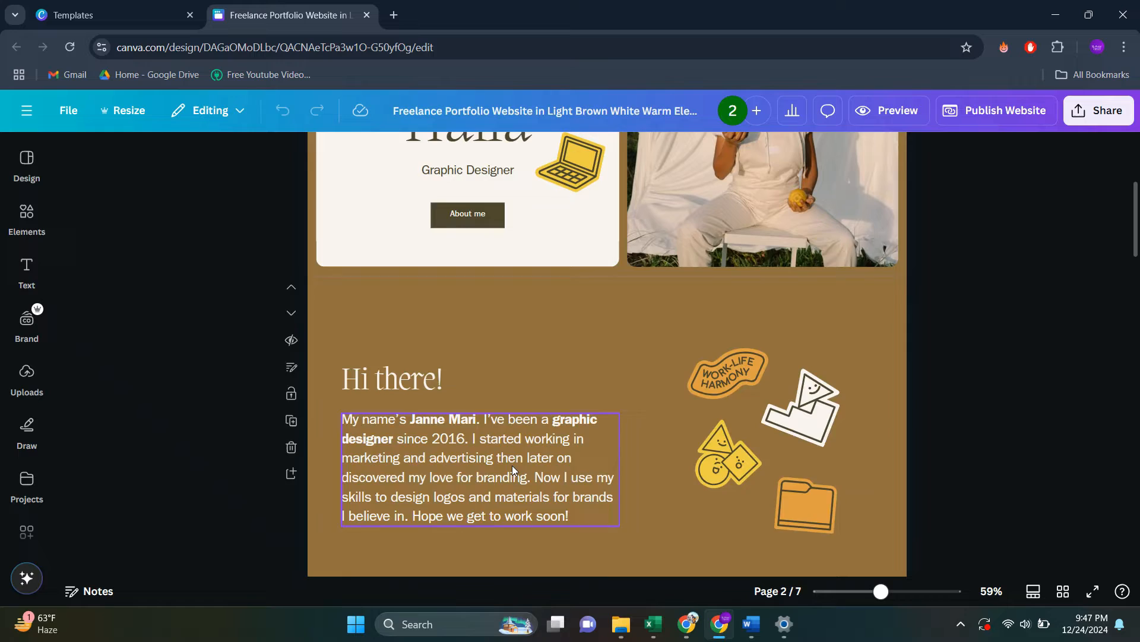
scroll("up", 3)
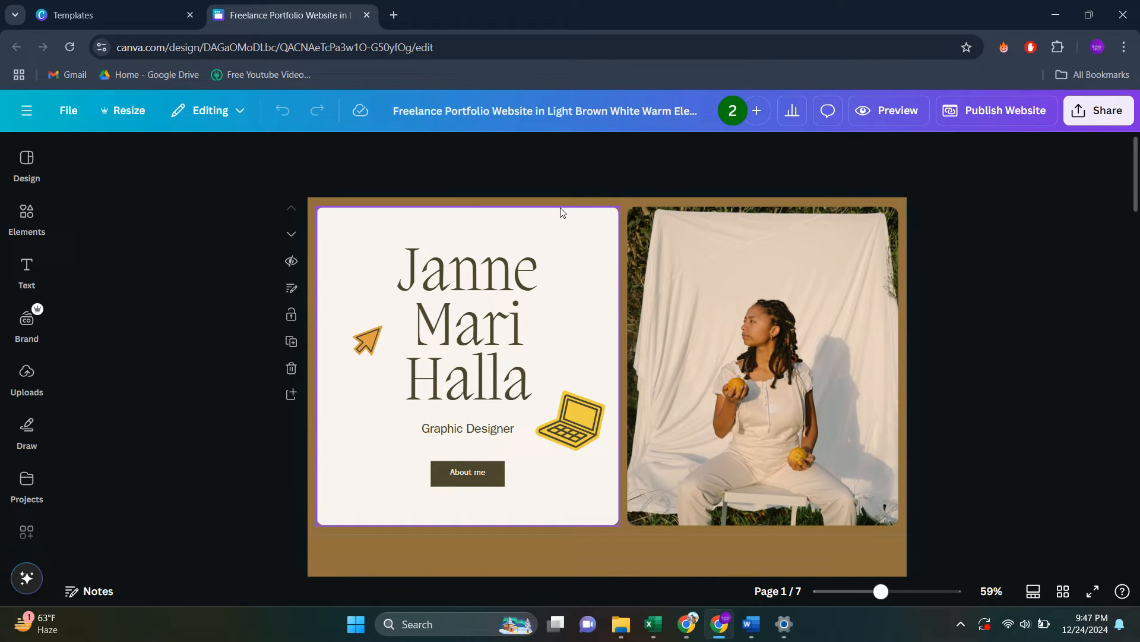
left_click(27, 218)
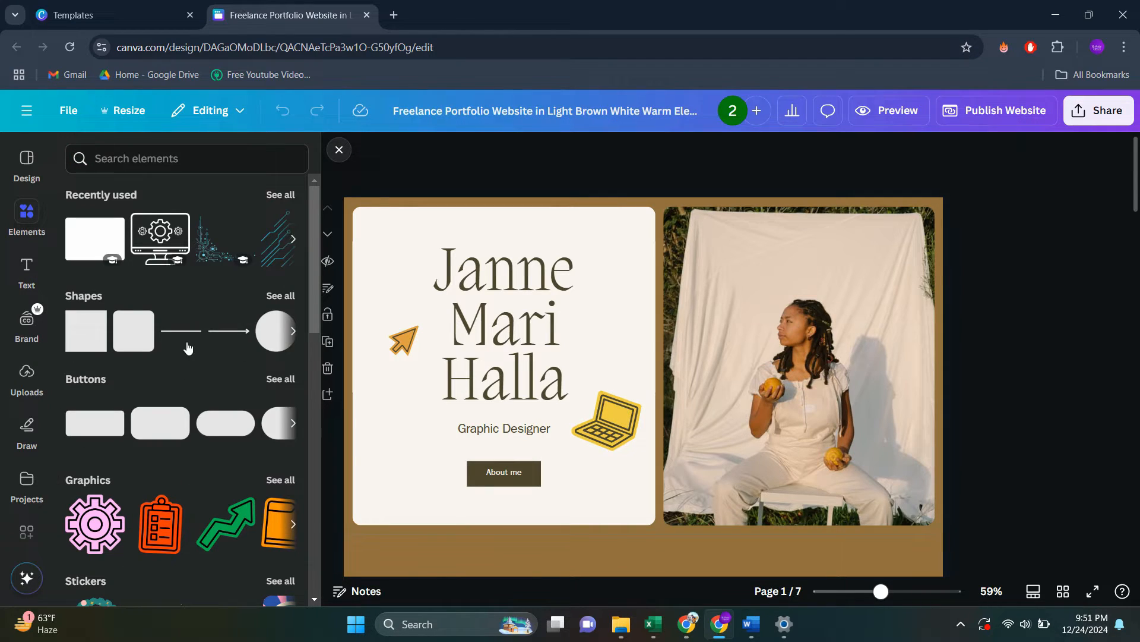
Insert an orange rounded rectangle from Shapes on page one, labelled 'Click here'.
left_click(281, 296)
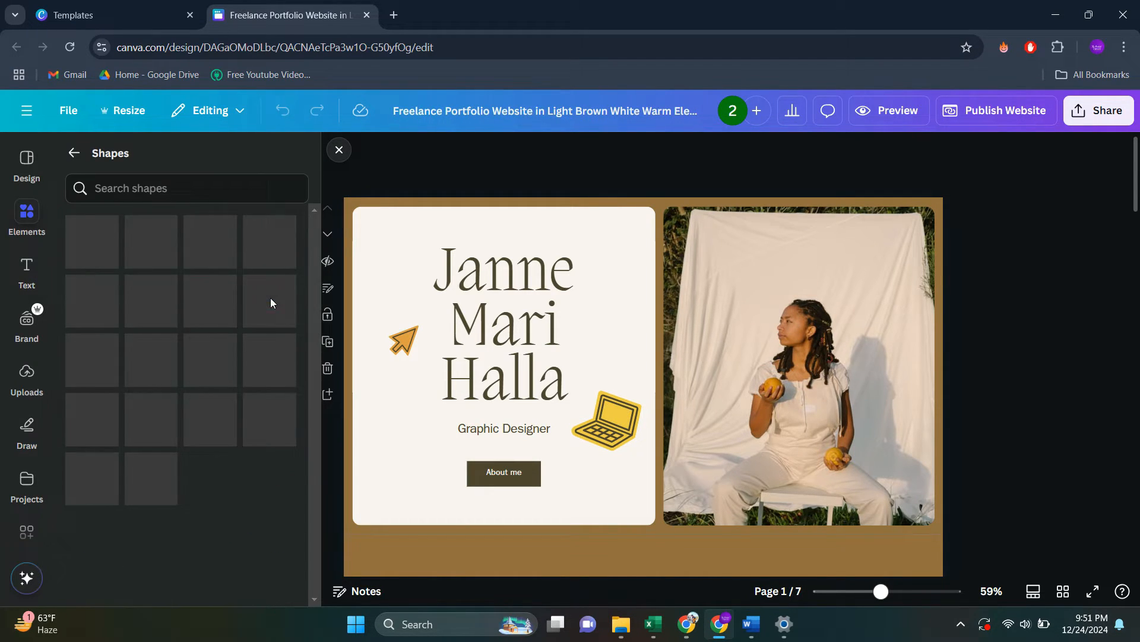
left_click(91, 464)
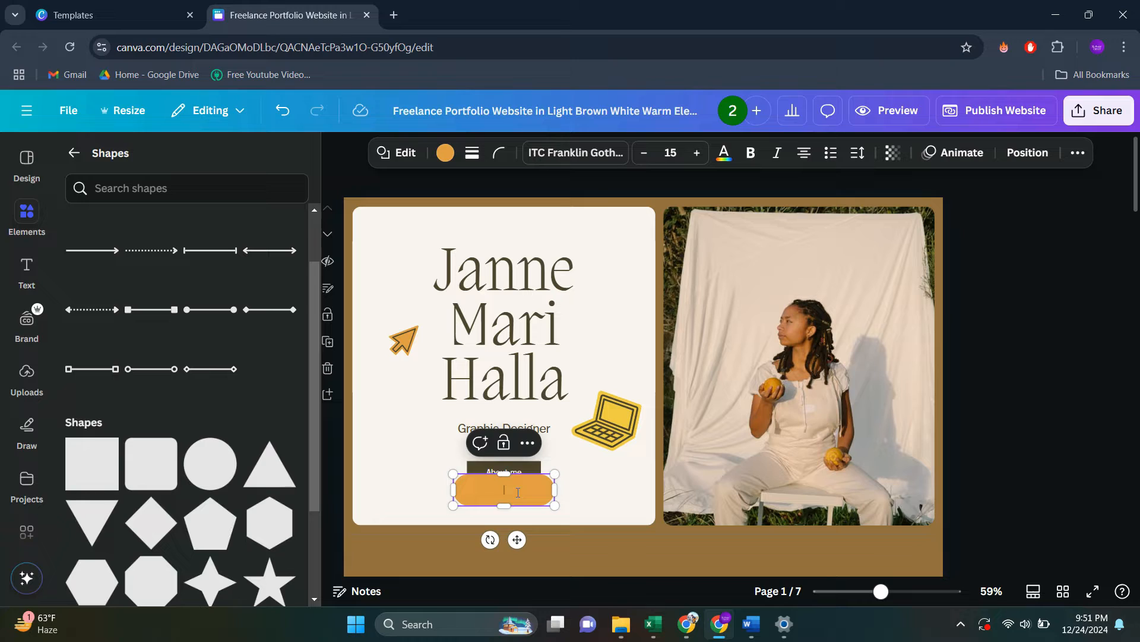
left_click(517, 489)
type("Click here")
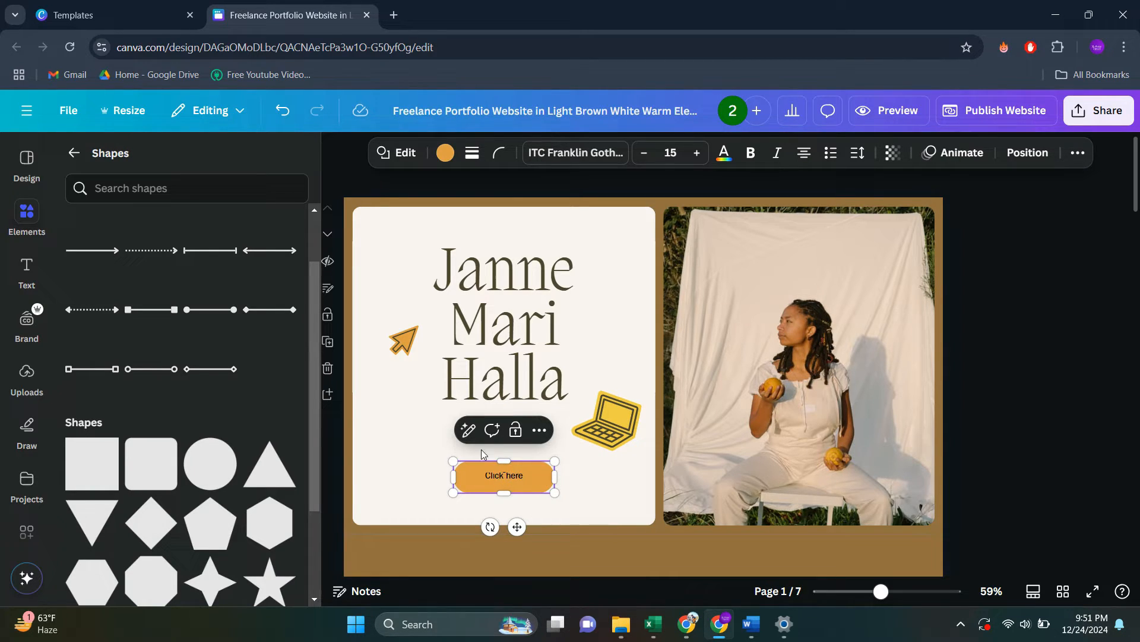
mouse_move(695, 154)
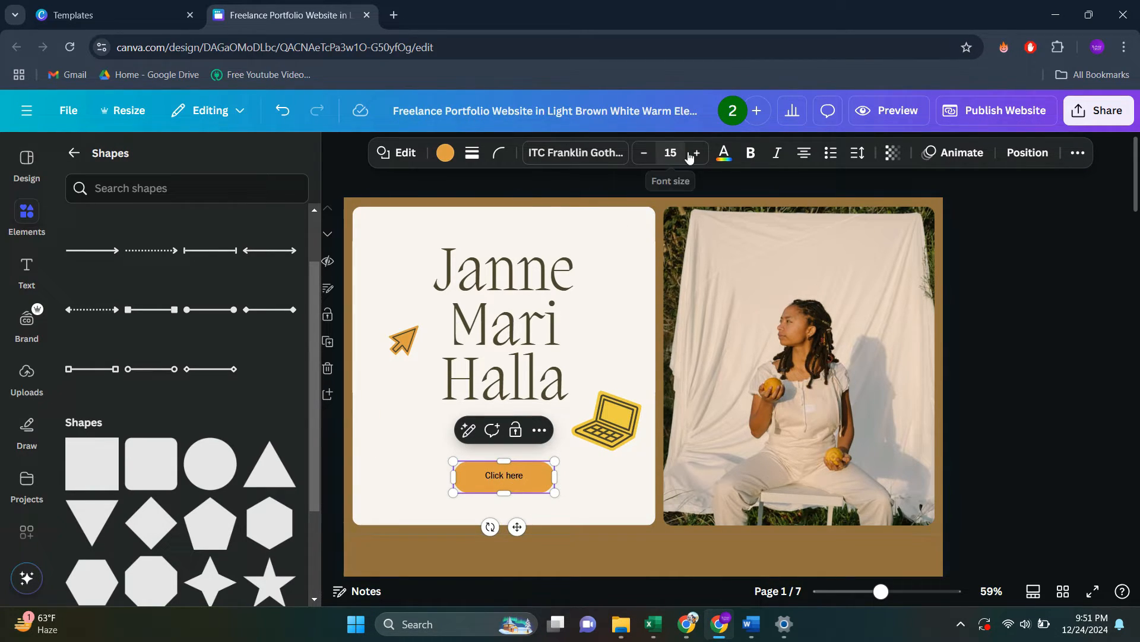
Enlarge the 'Click here' text in Bernoru SemiCondensed and place it under 'Graphic Designer'.
left_click(694, 153)
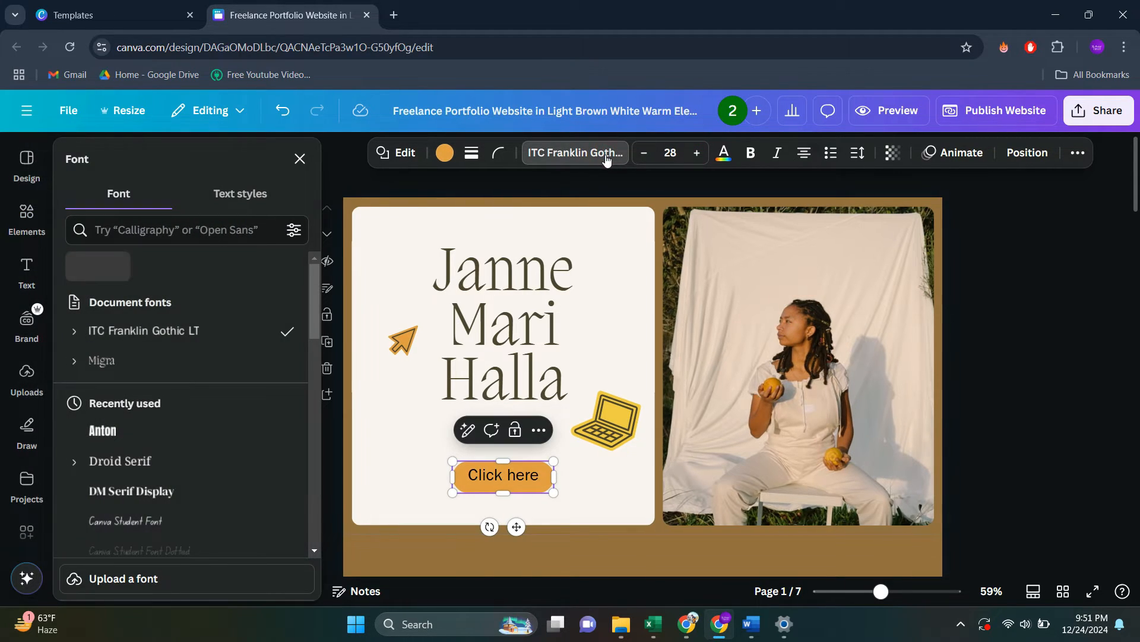
type("Corporate")
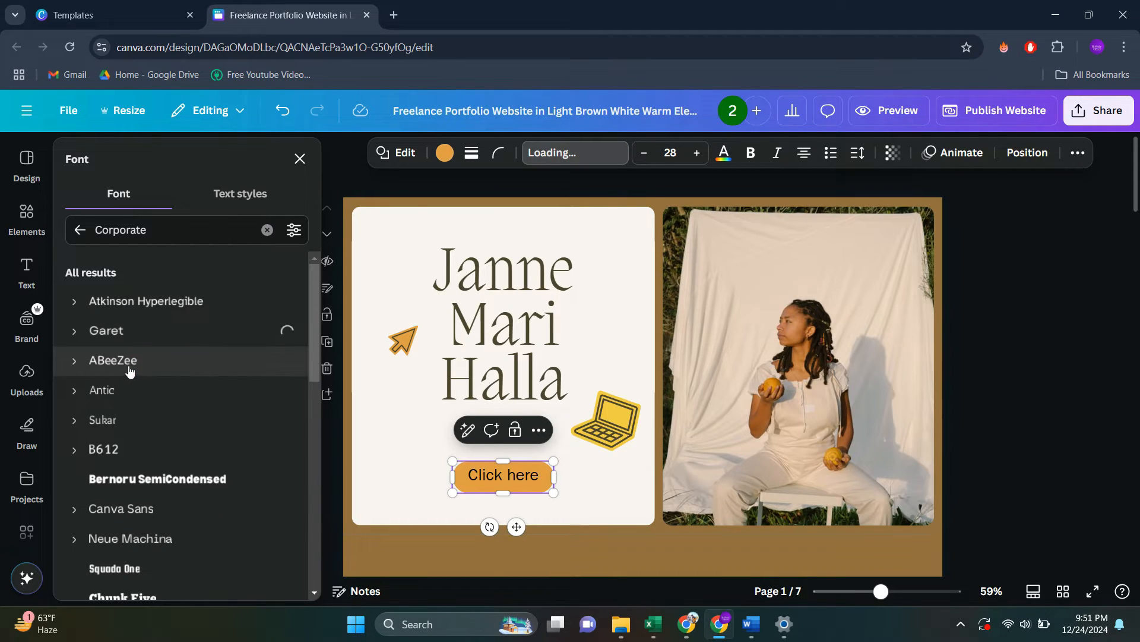
left_click(113, 360)
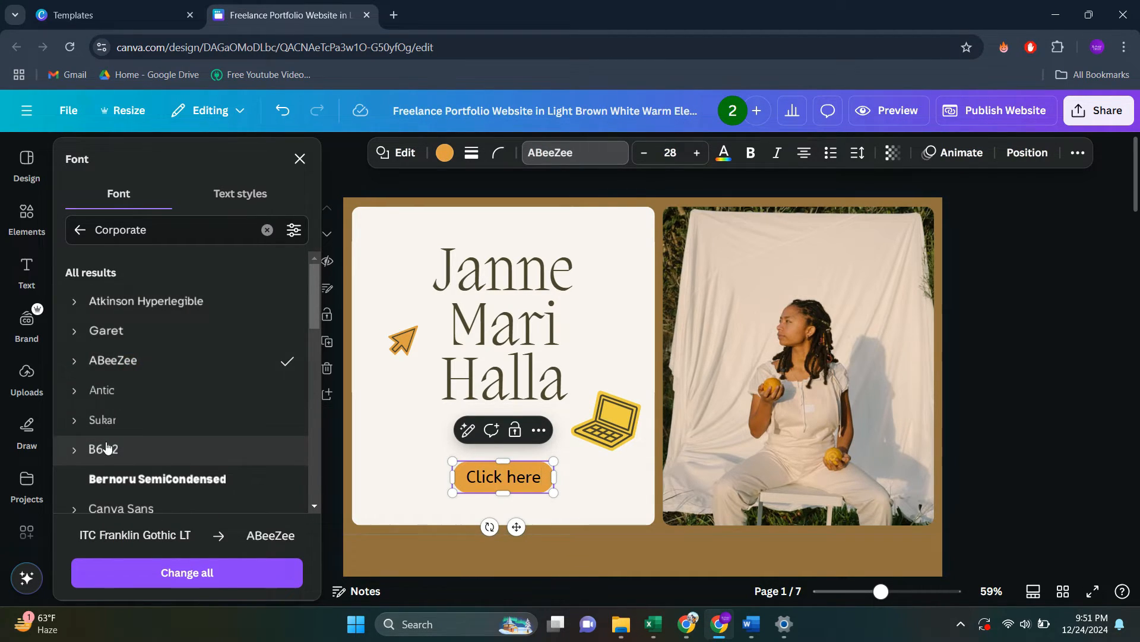
left_click(155, 479)
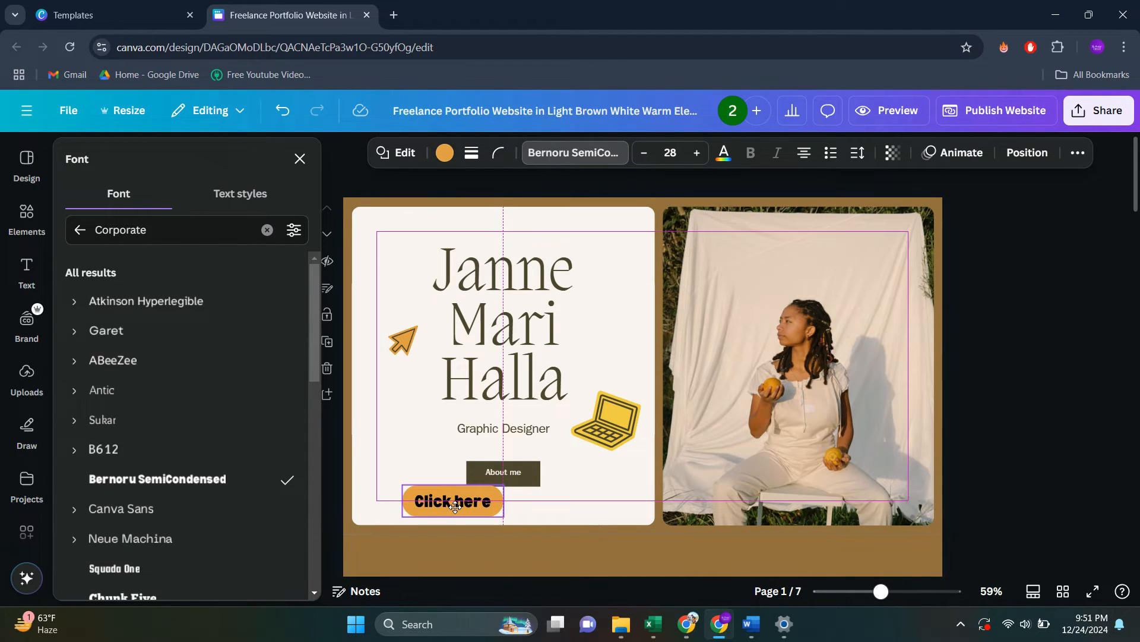
left_click(27, 218)
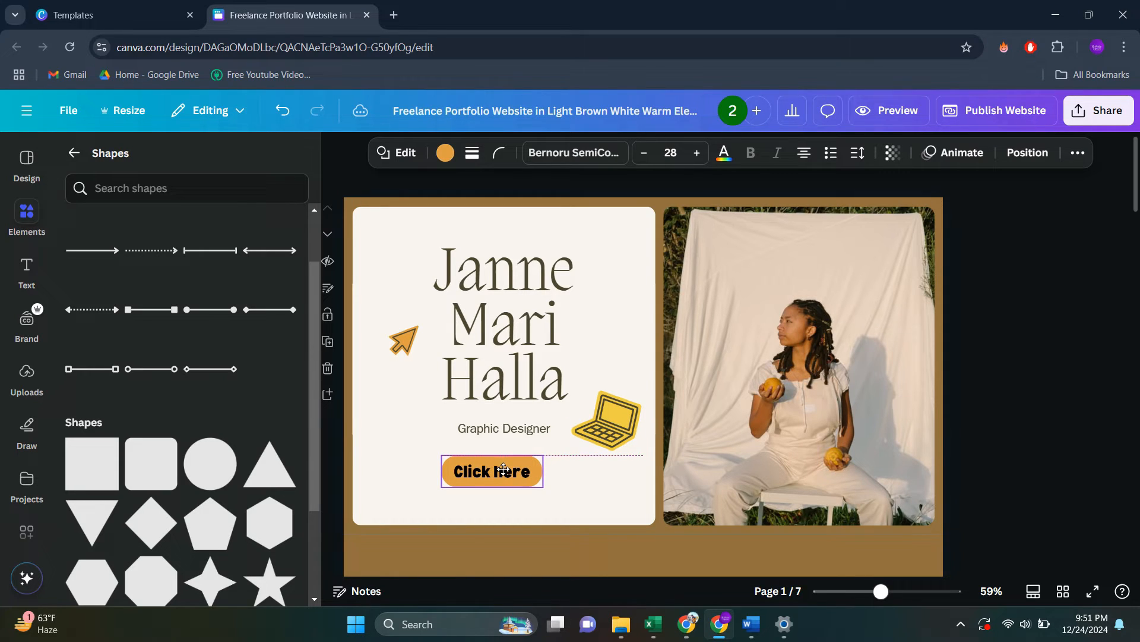
Centre the 'Click here' button under the subtitle and add a link to it.
left_click(498, 466)
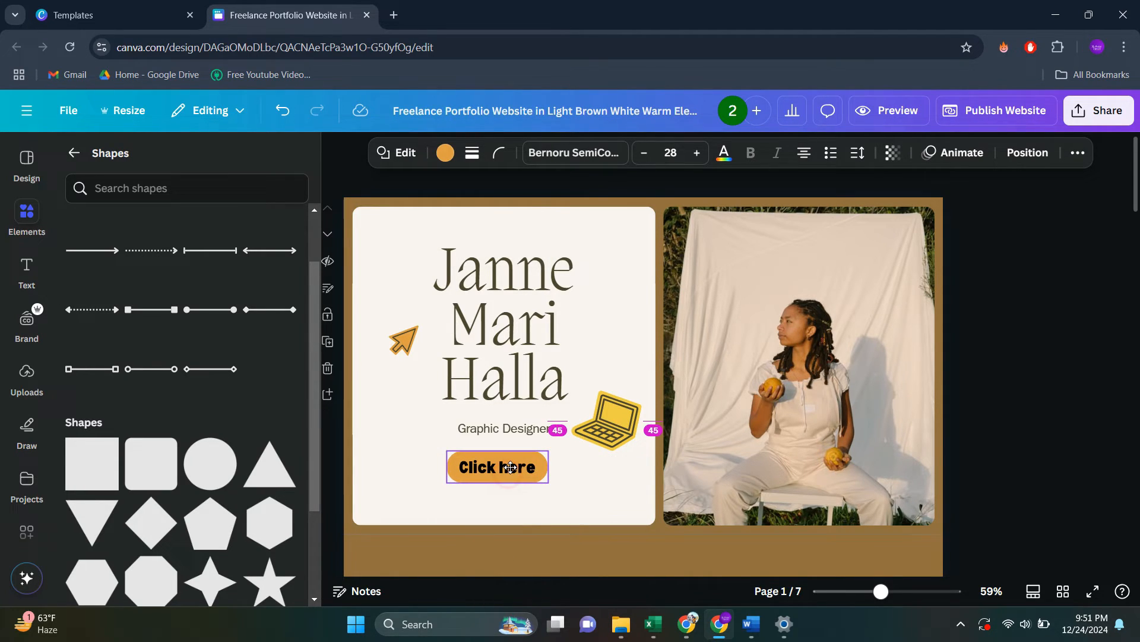
right_click(496, 466)
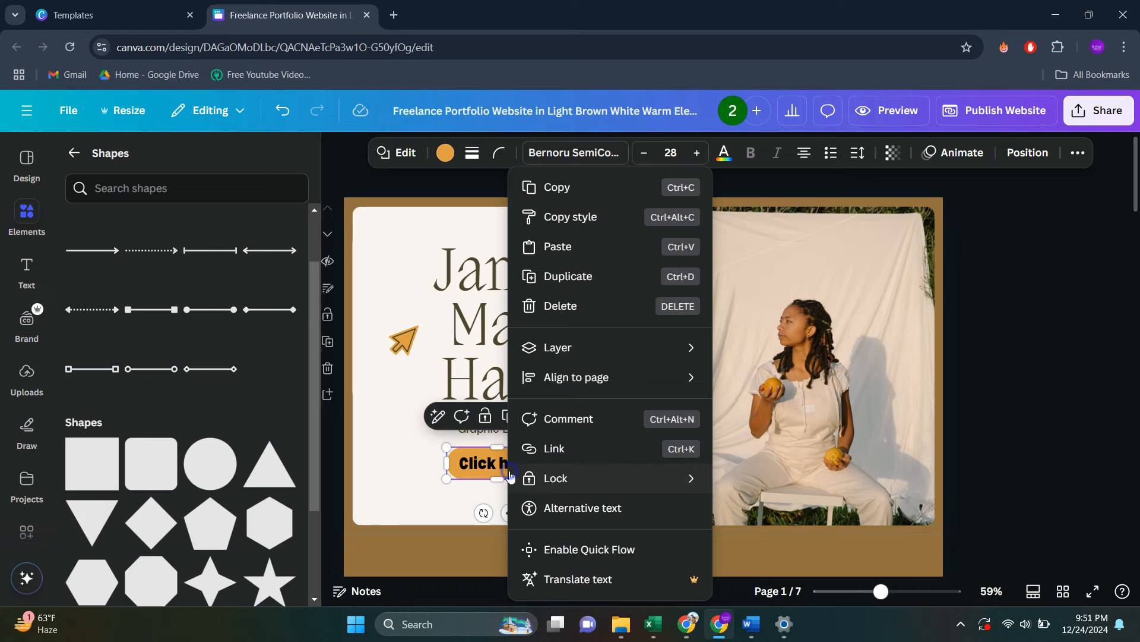
left_click(554, 448)
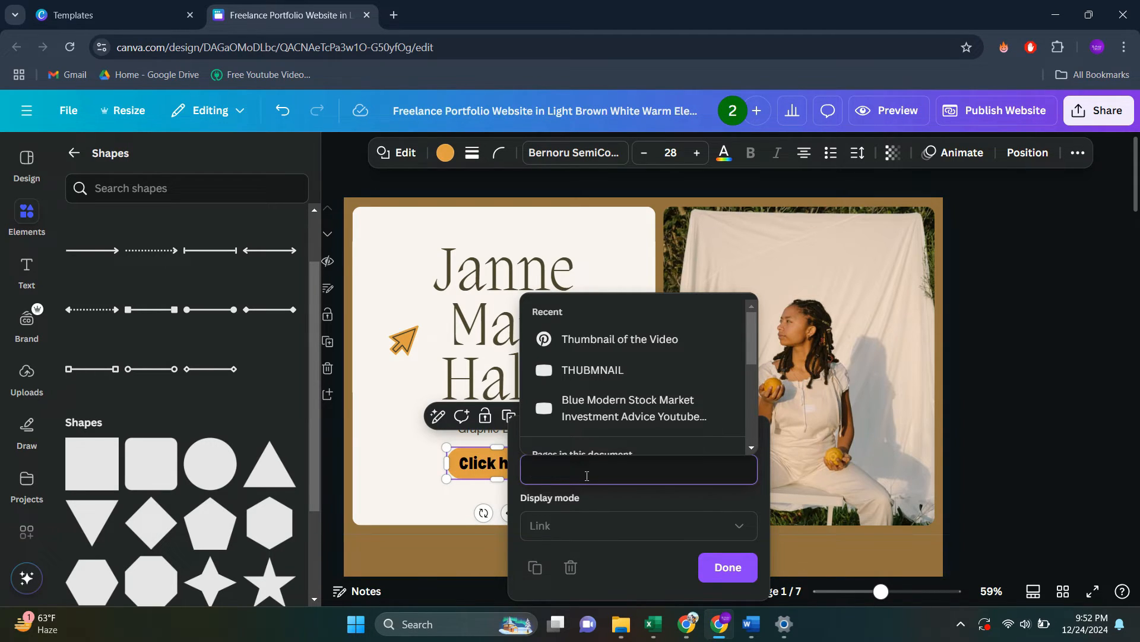
mouse_move(590, 465)
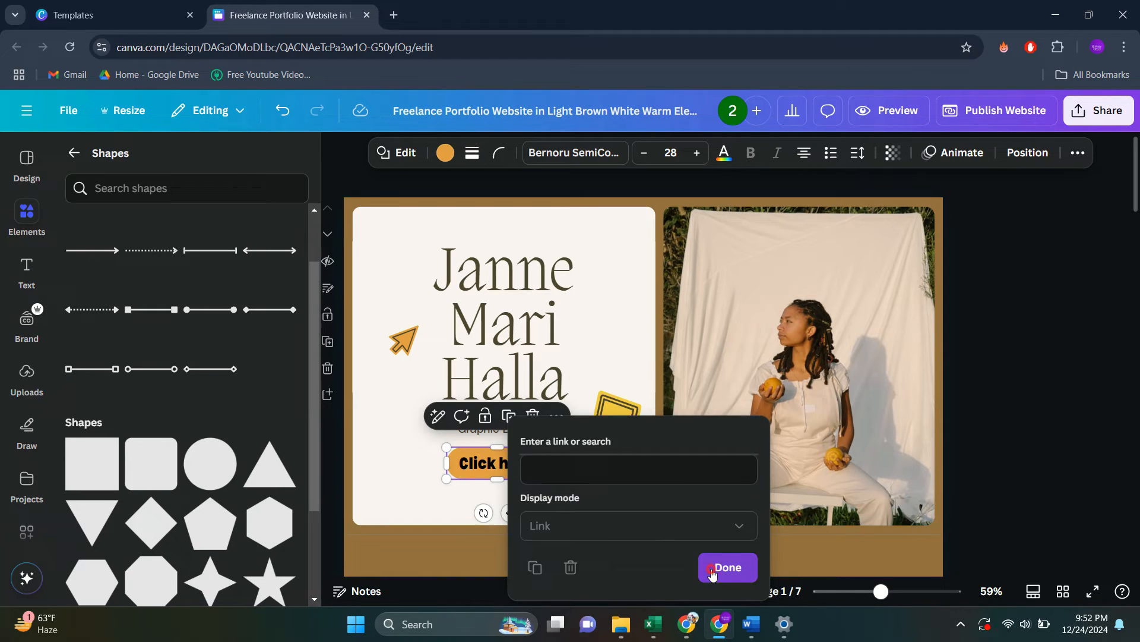
left_click(727, 569)
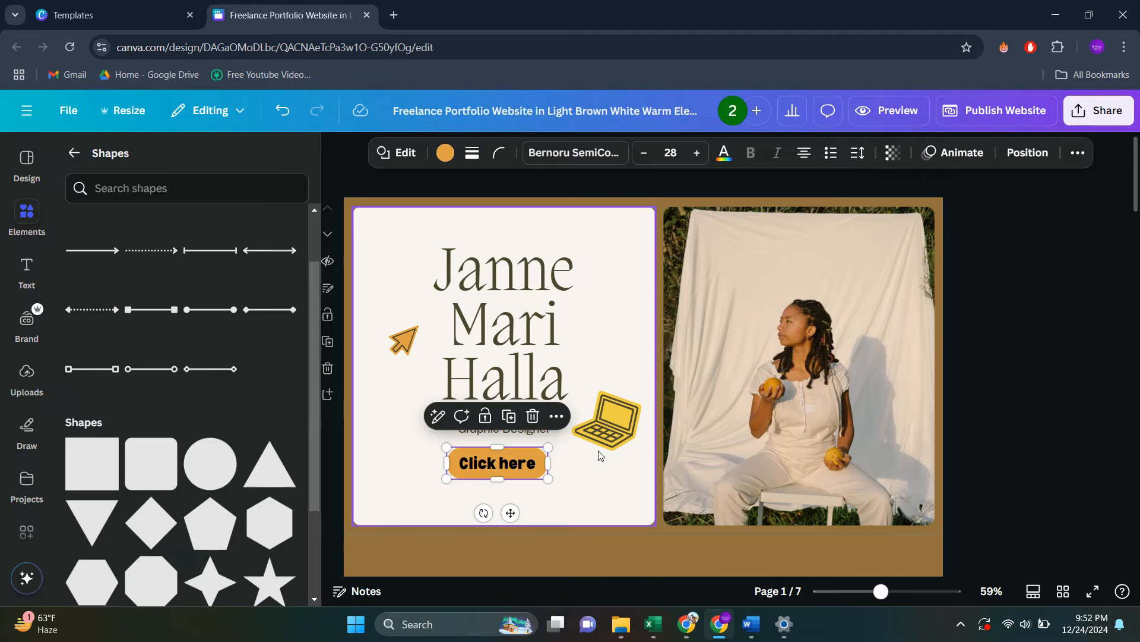
Publish the website with the navigation menu excluded, then view the live site.
left_click(994, 110)
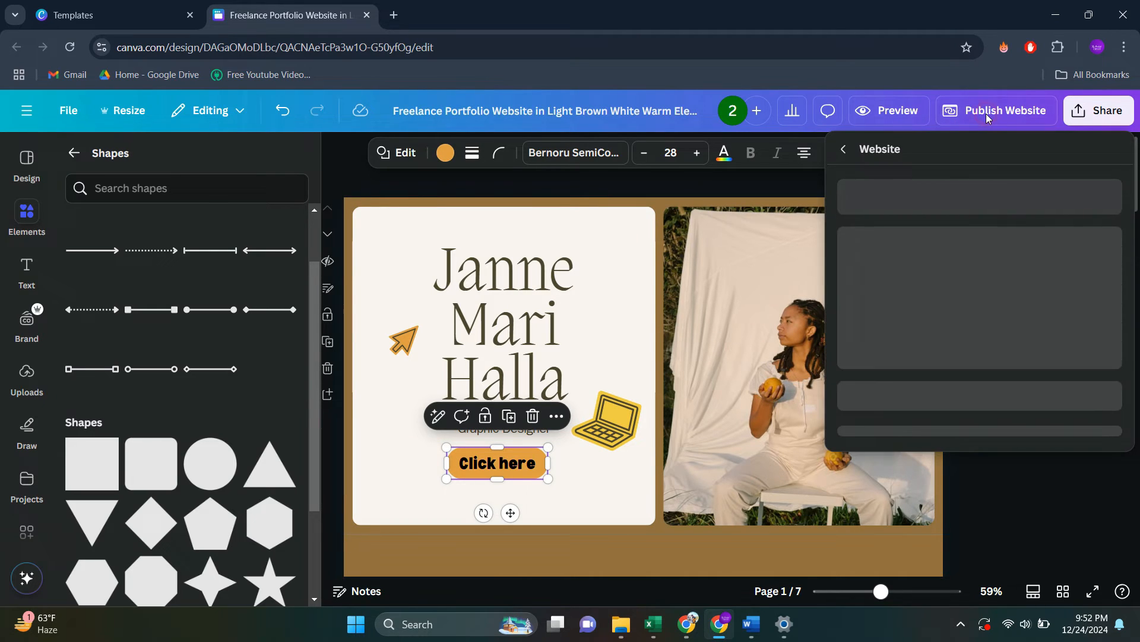
left_click(994, 110)
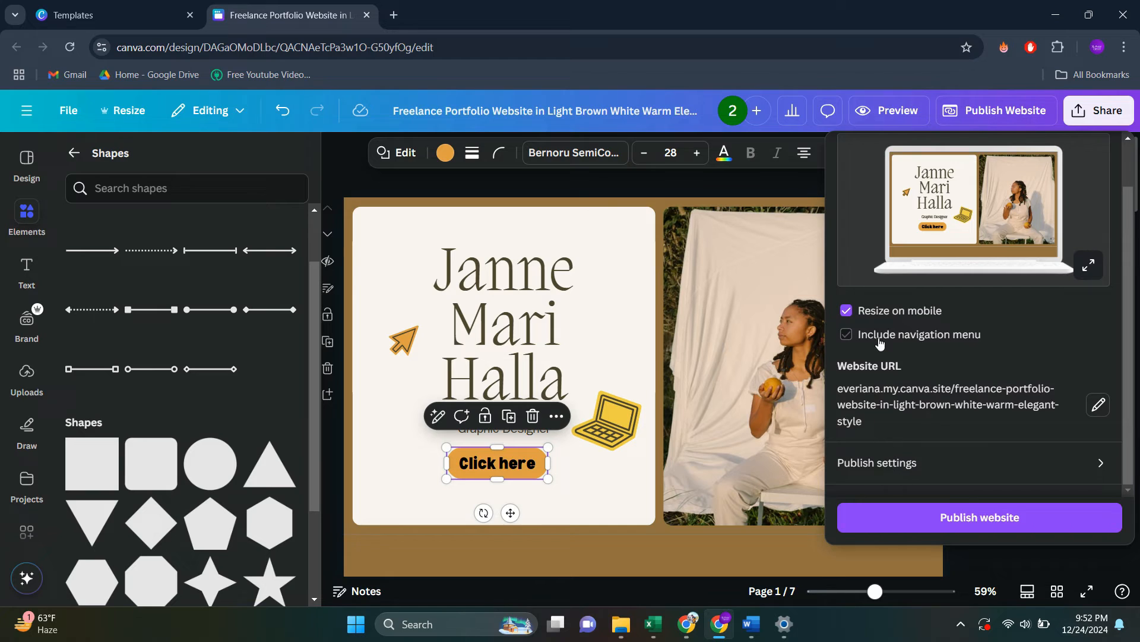
left_click(846, 334)
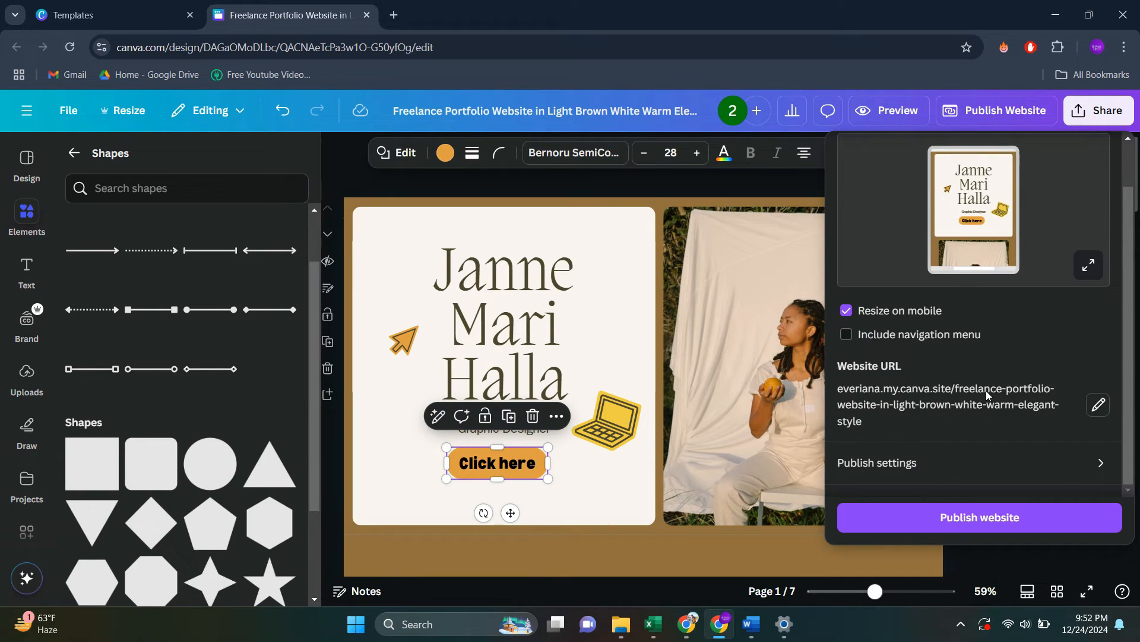
left_click(1099, 405)
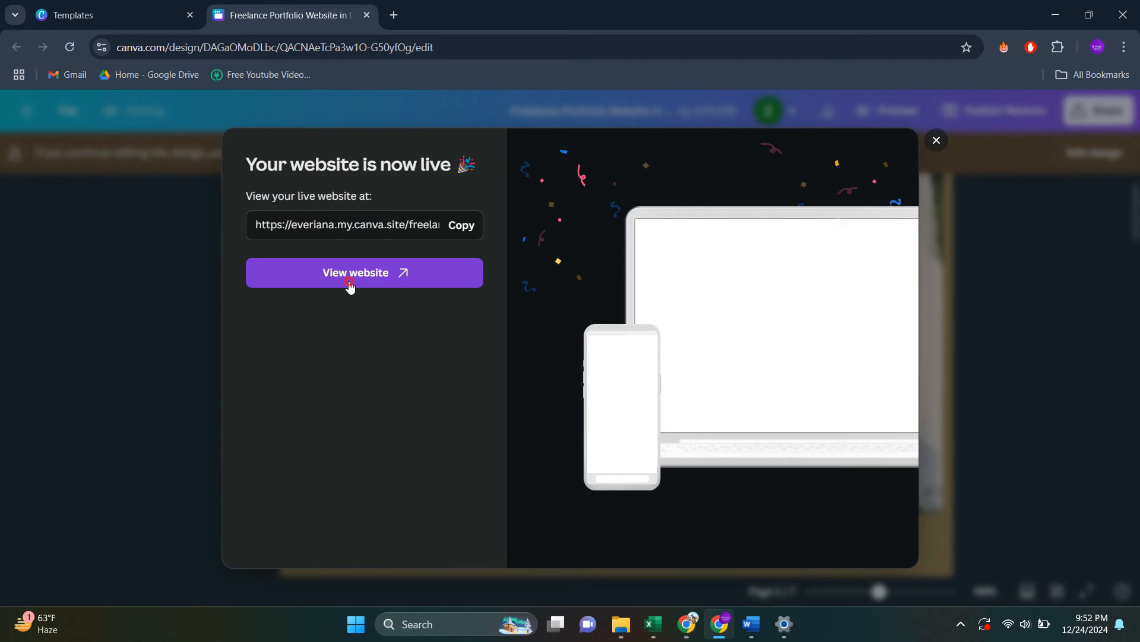
left_click(364, 272)
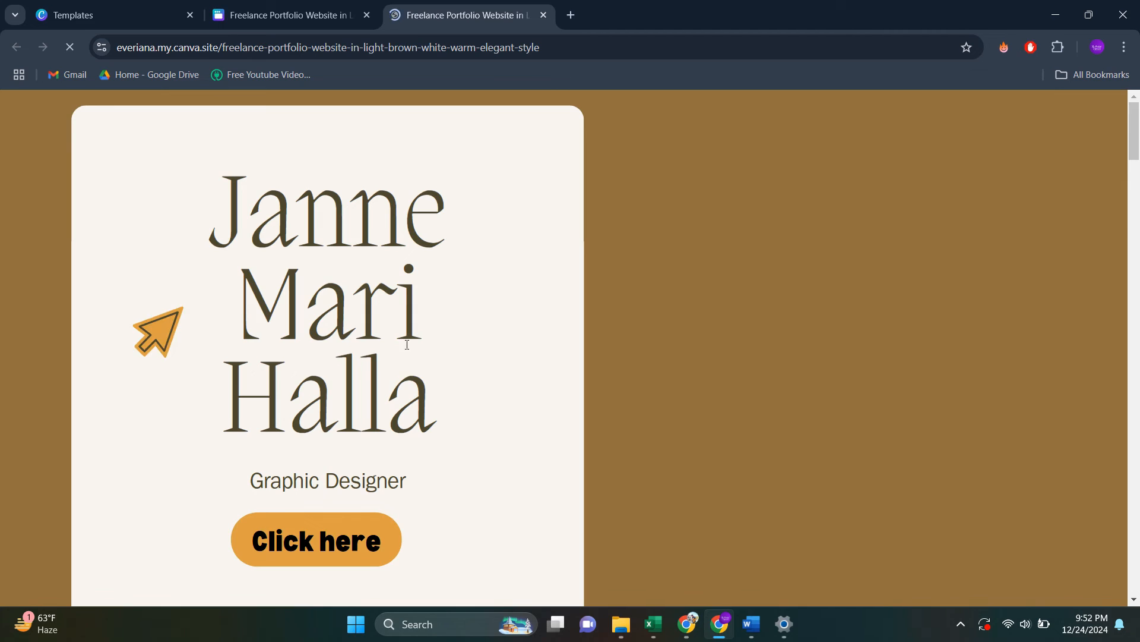
scroll("down", 3)
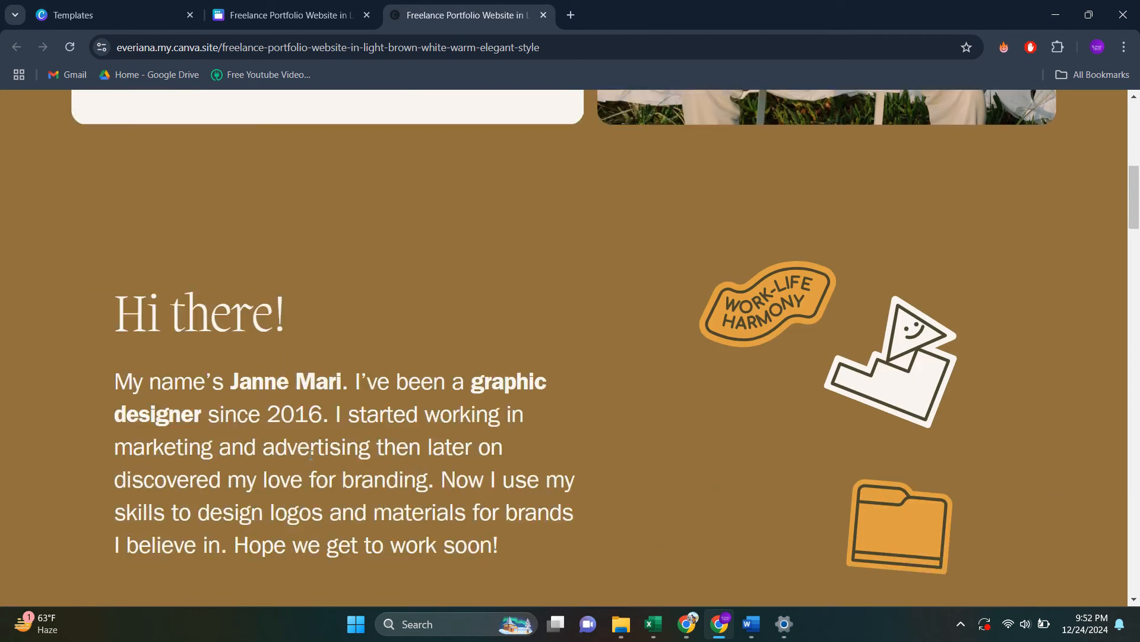
scroll("down", 3)
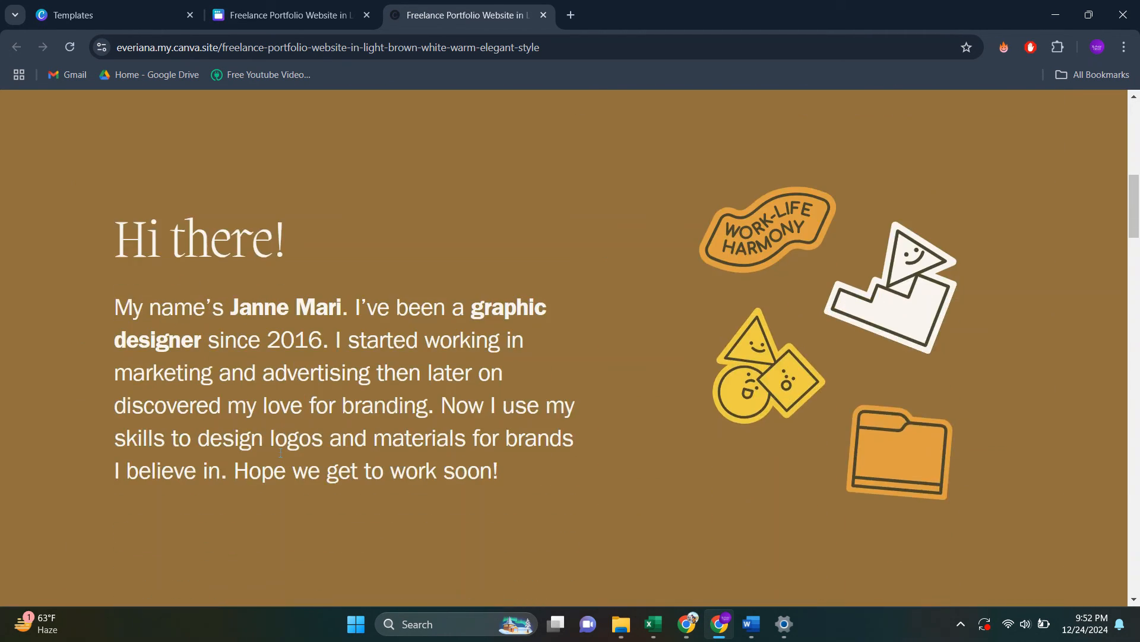
scroll("up", 3)
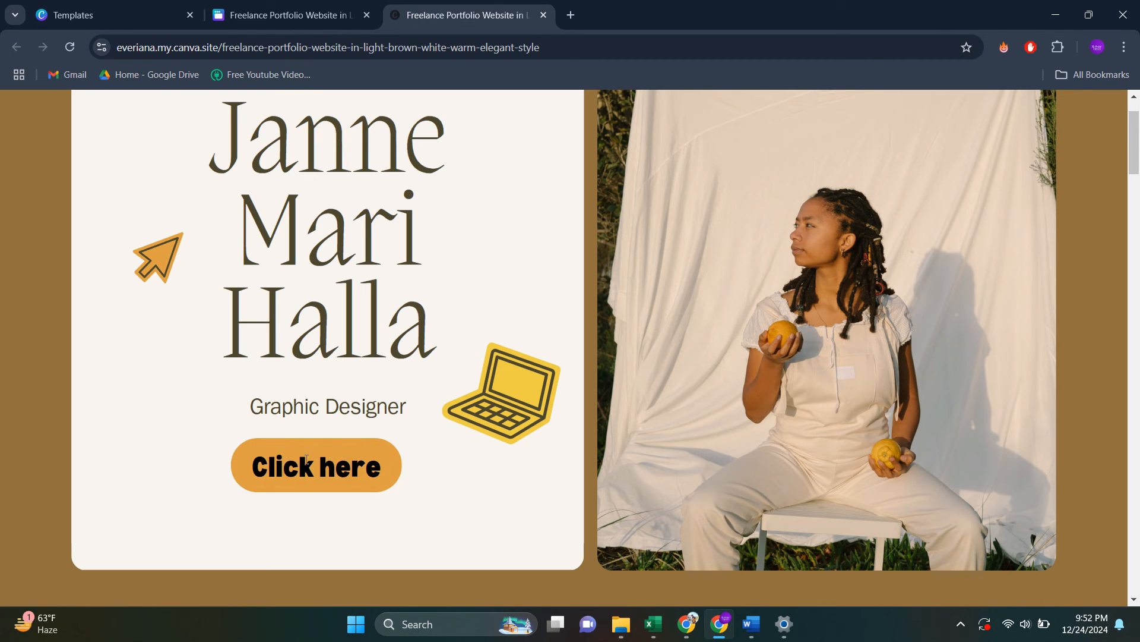
mouse_move(422, 444)
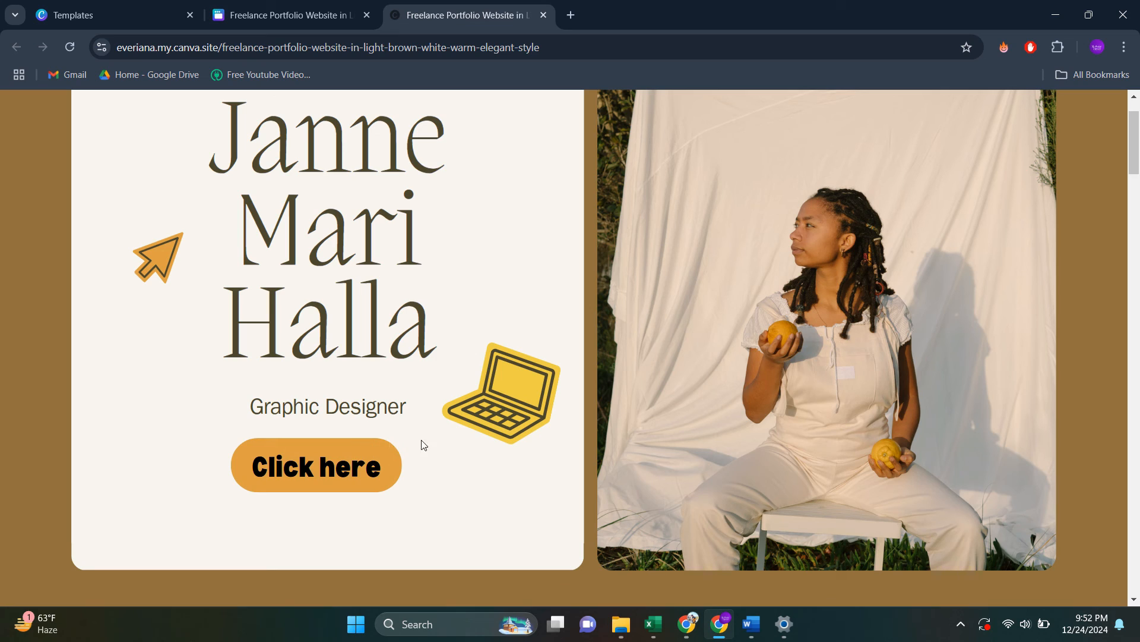